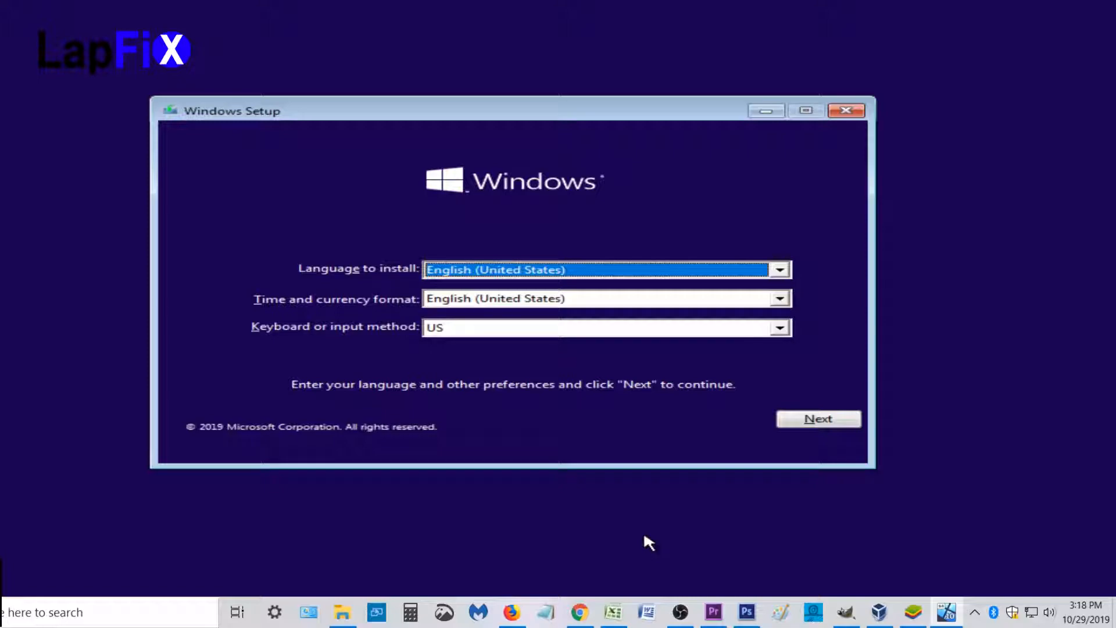
# - Begin installing Windows 10 Home with default language settings and no product key
pyautogui.click(818, 418)
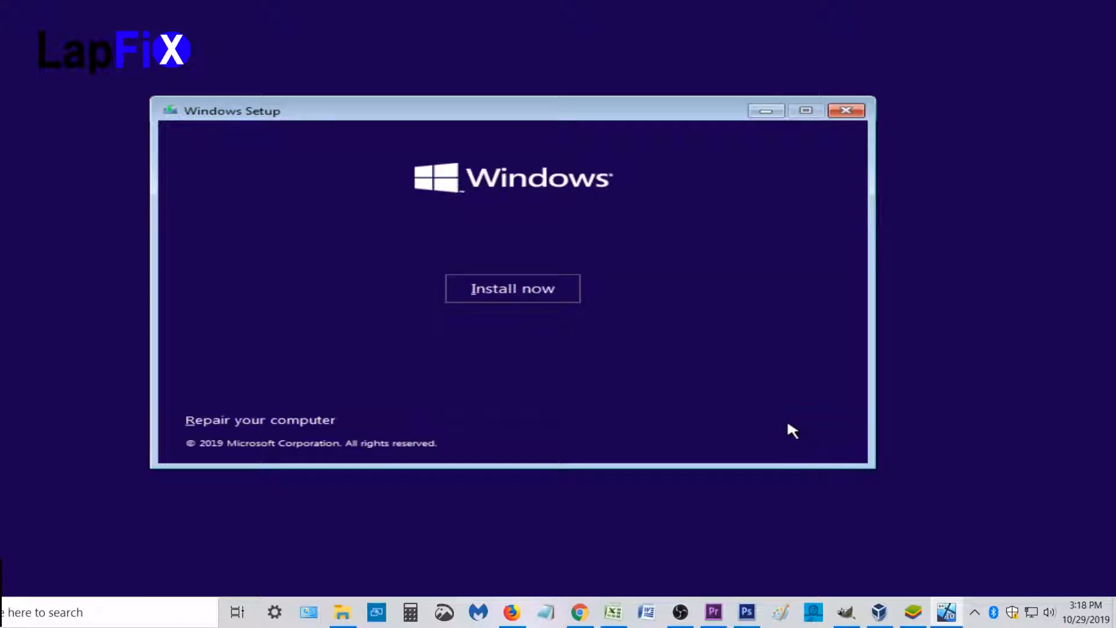
pyautogui.click(512, 289)
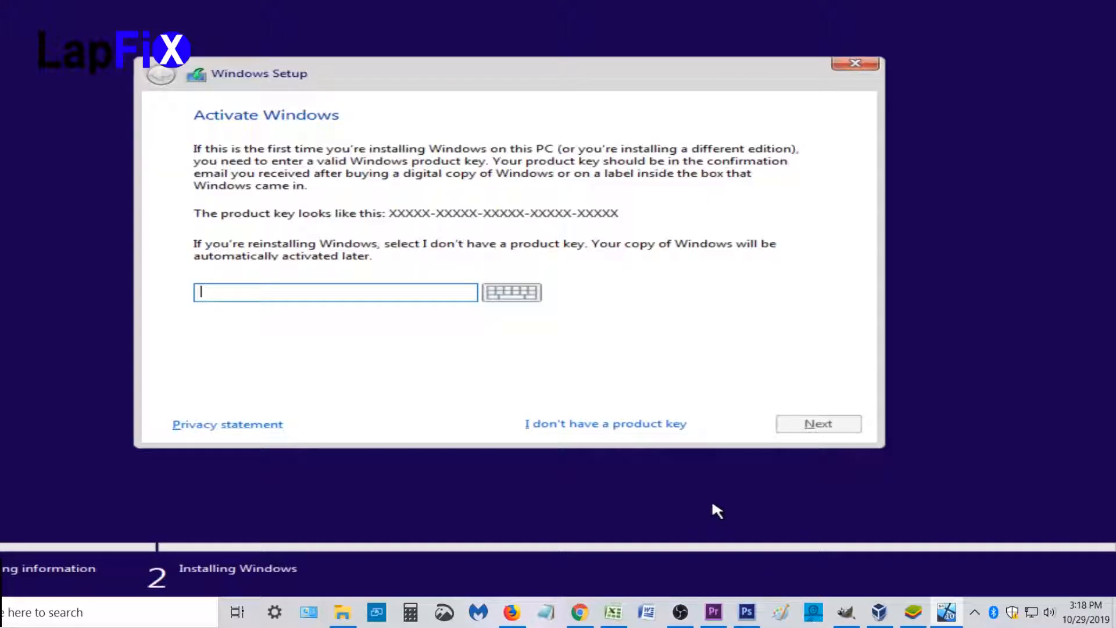
pyautogui.click(604, 424)
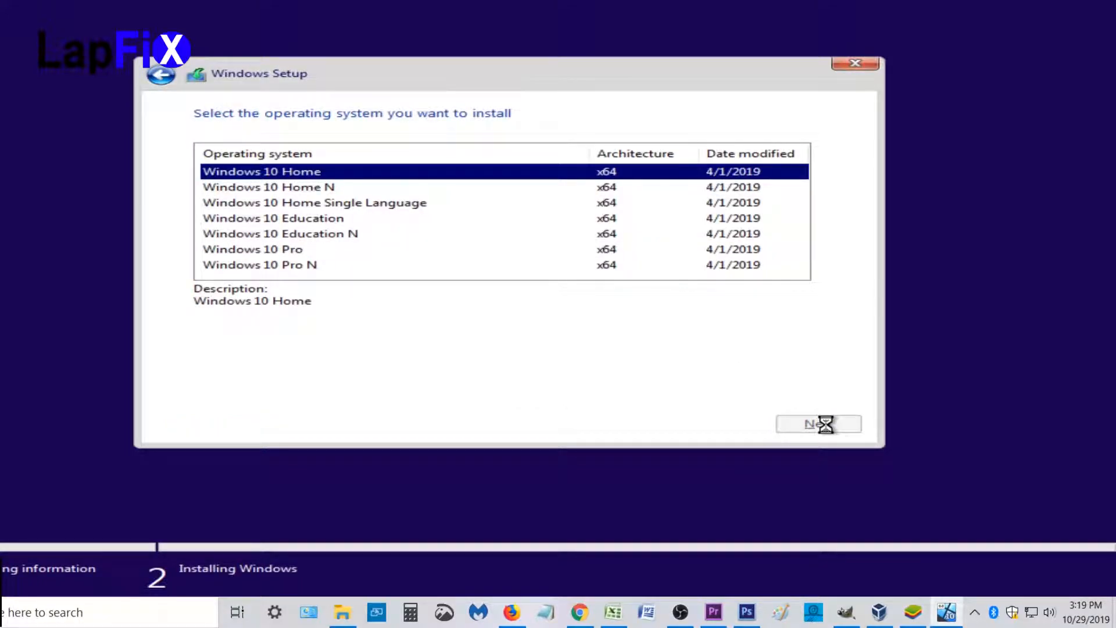
pyautogui.click(818, 424)
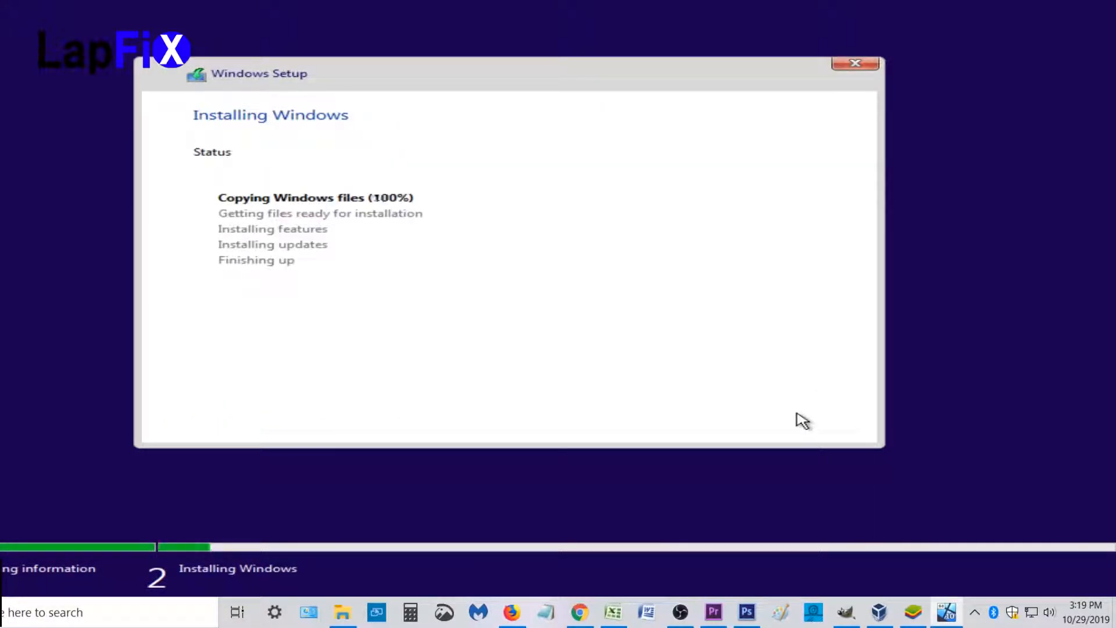
pyautogui.moveTo(621, 533)
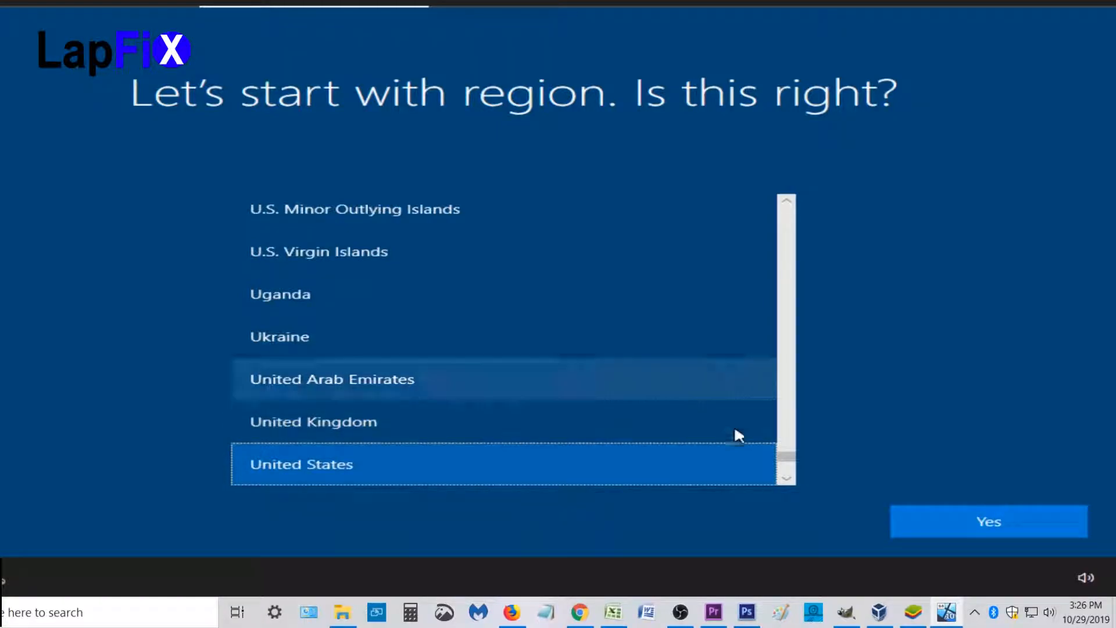
# - Confirm United States as the region in first-time setup
pyautogui.click(988, 521)
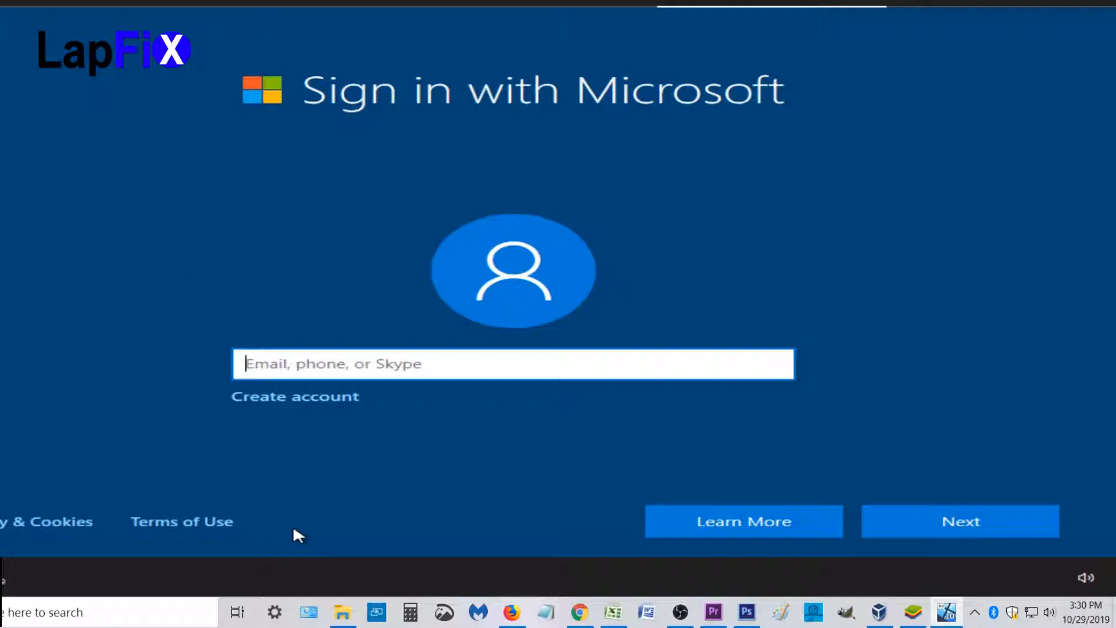
pyautogui.moveTo(275, 443)
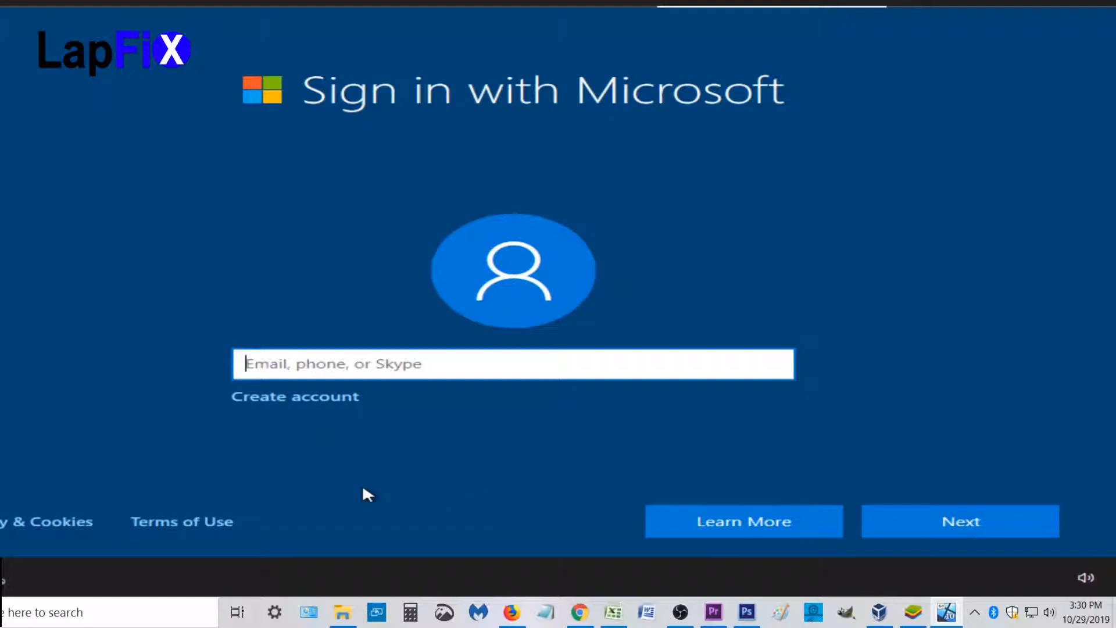
pyautogui.moveTo(375, 539)
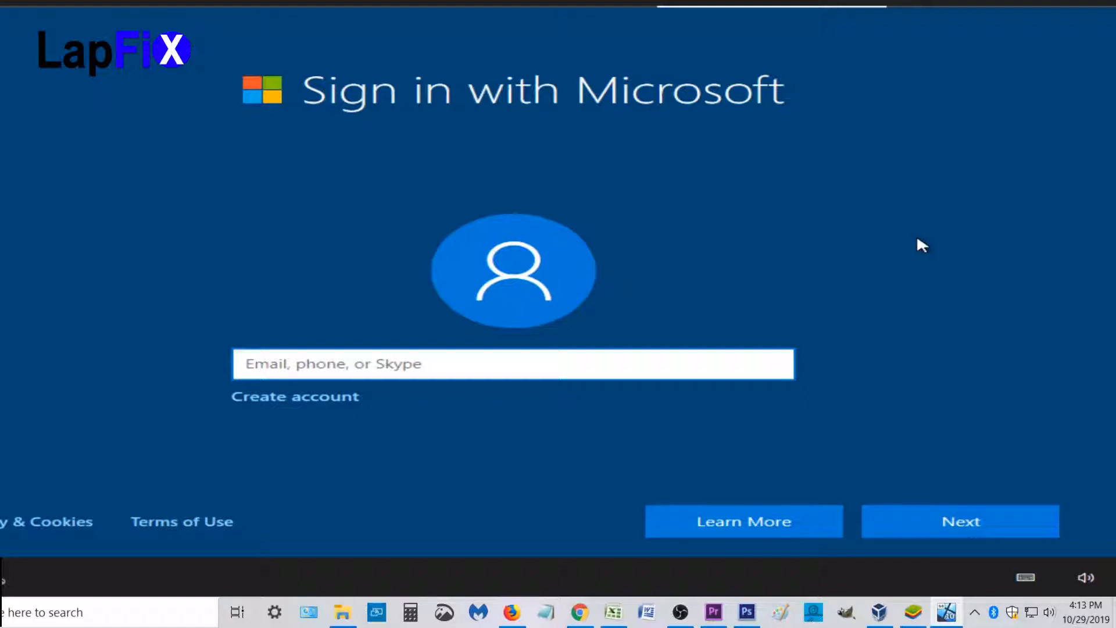
# - Proceed from the Microsoft sign-in page to the Who's going to use this PC screen
pyautogui.click(512, 364)
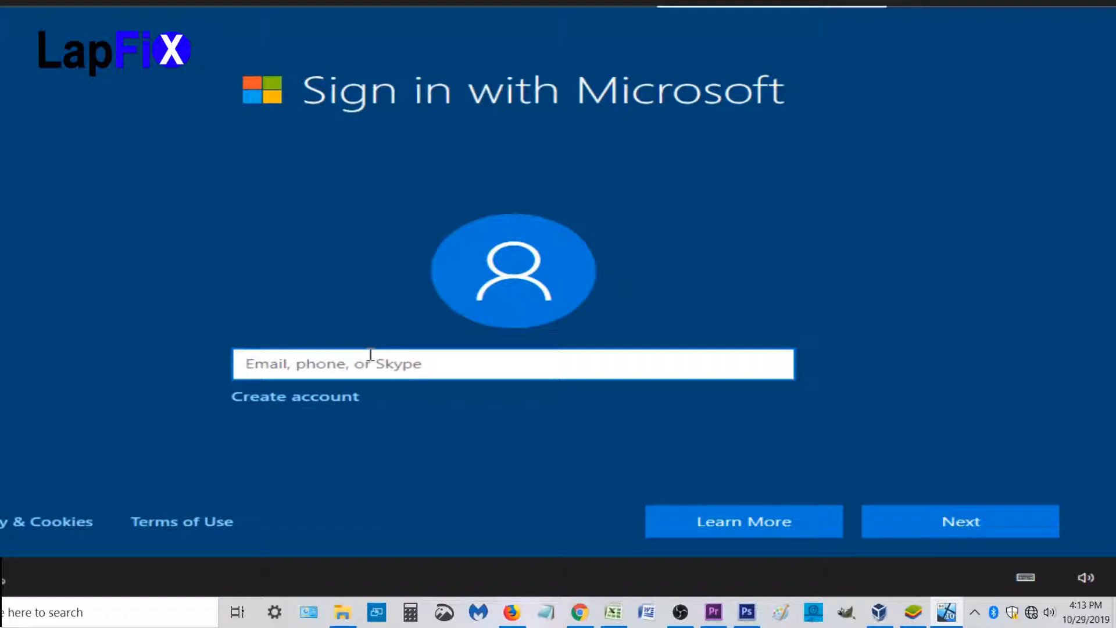
pyautogui.click(959, 520)
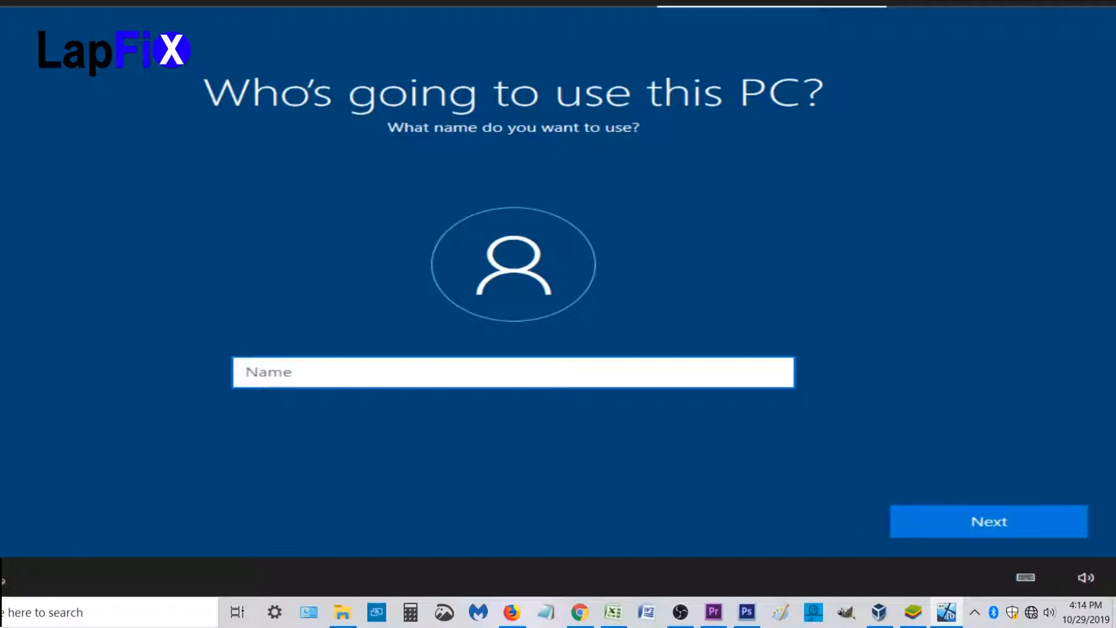
# - Return from the name screen to the Sign in with Microsoft page
pyautogui.click(513, 372)
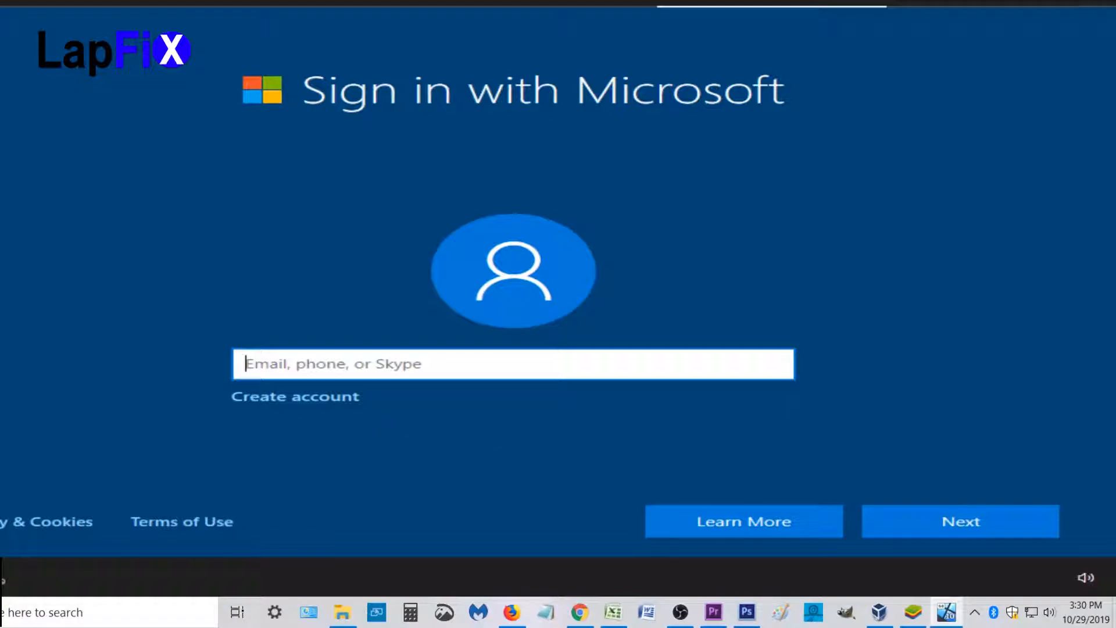
# - Attempt Next with an empty sign-in field, triggering the valid email, phone, or Skype warning
pyautogui.click(960, 521)
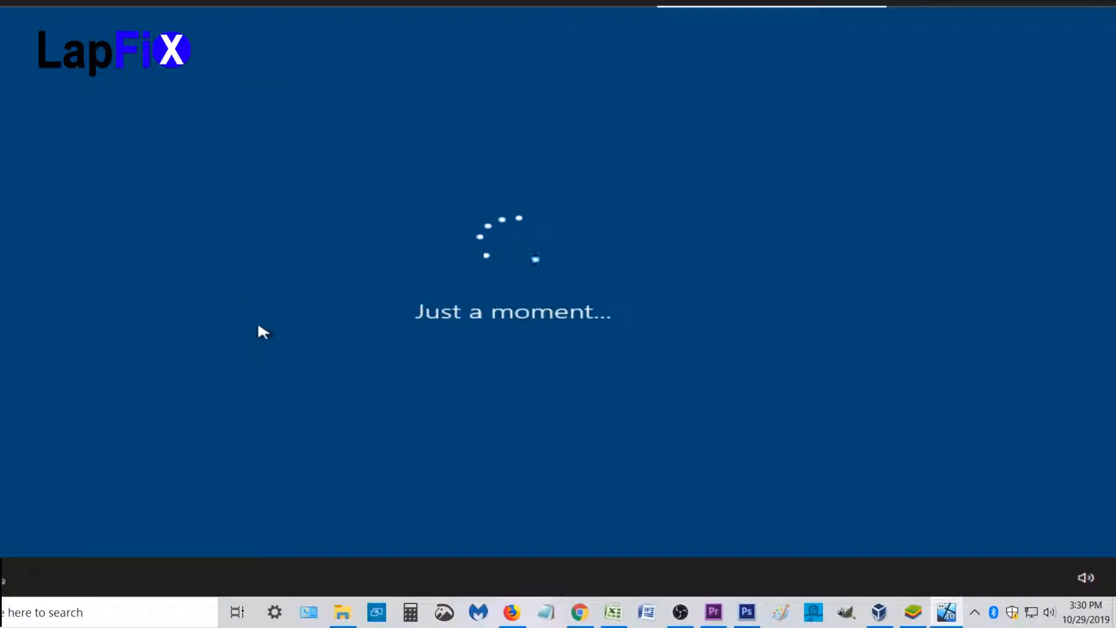
pyautogui.moveTo(275, 324)
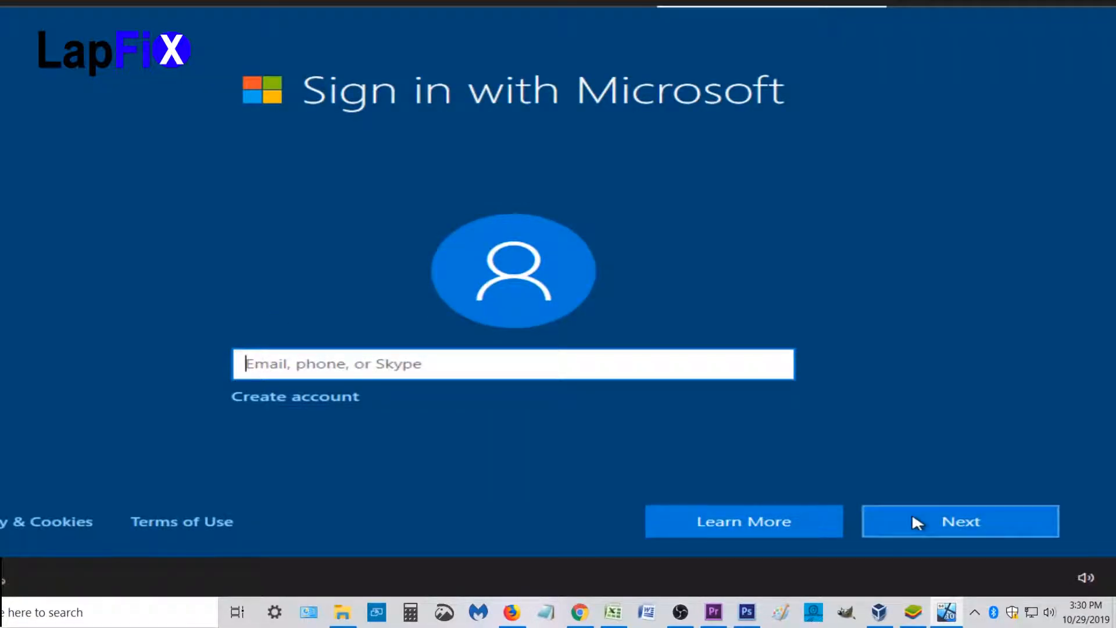
pyautogui.click(959, 521)
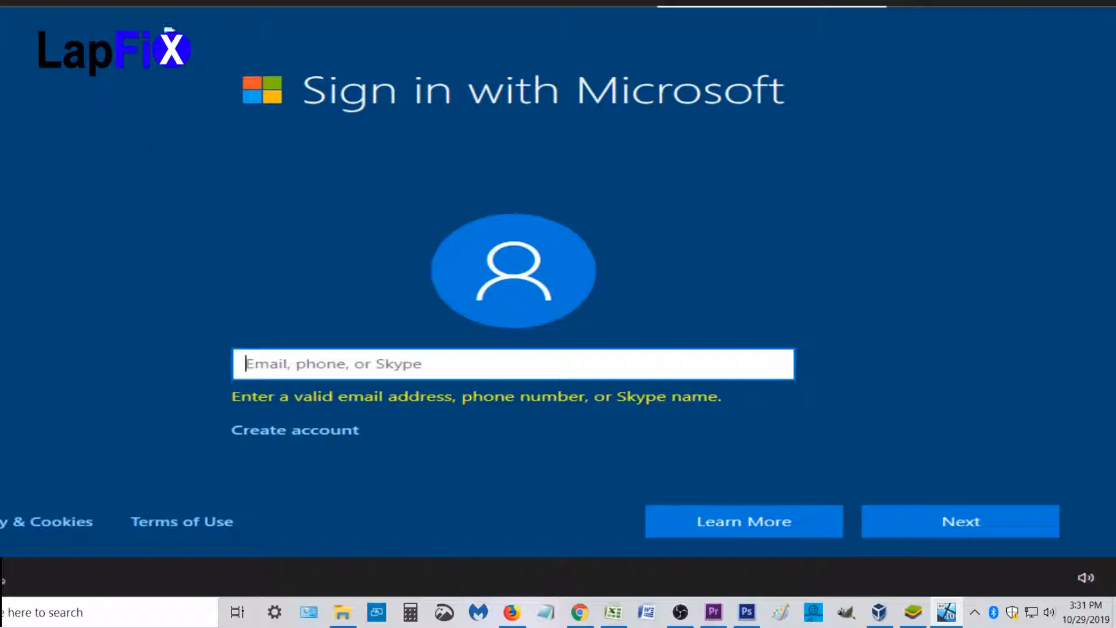
pyautogui.moveTo(439, 226)
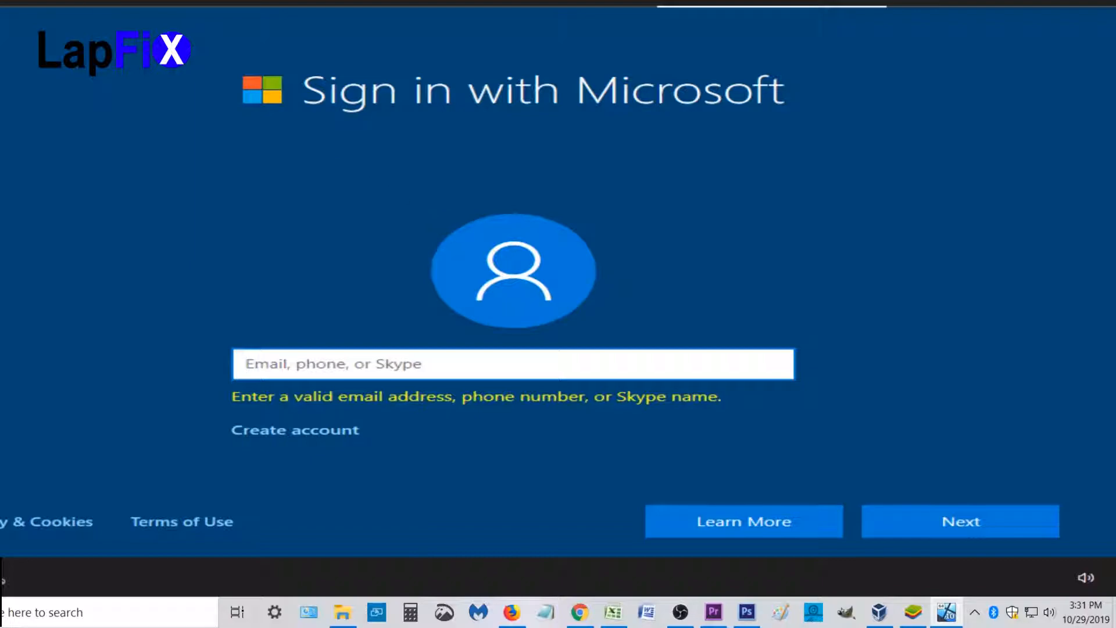
# - Clear the validation warning on the Microsoft sign-in screen, leaving the field empty
pyautogui.click(511, 364)
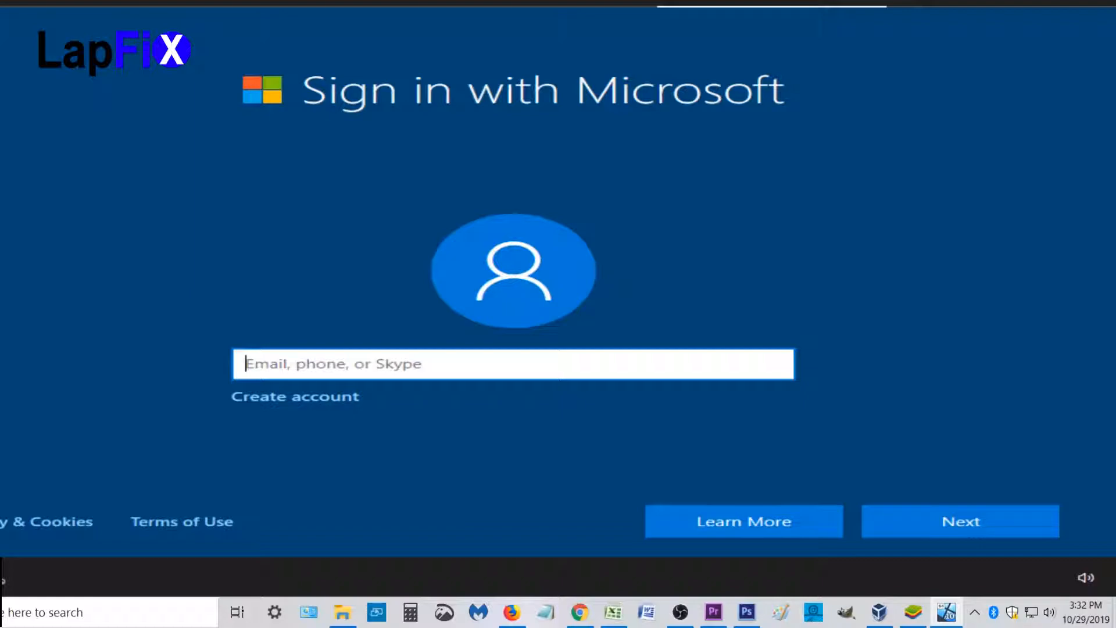
pyautogui.moveTo(383, 131)
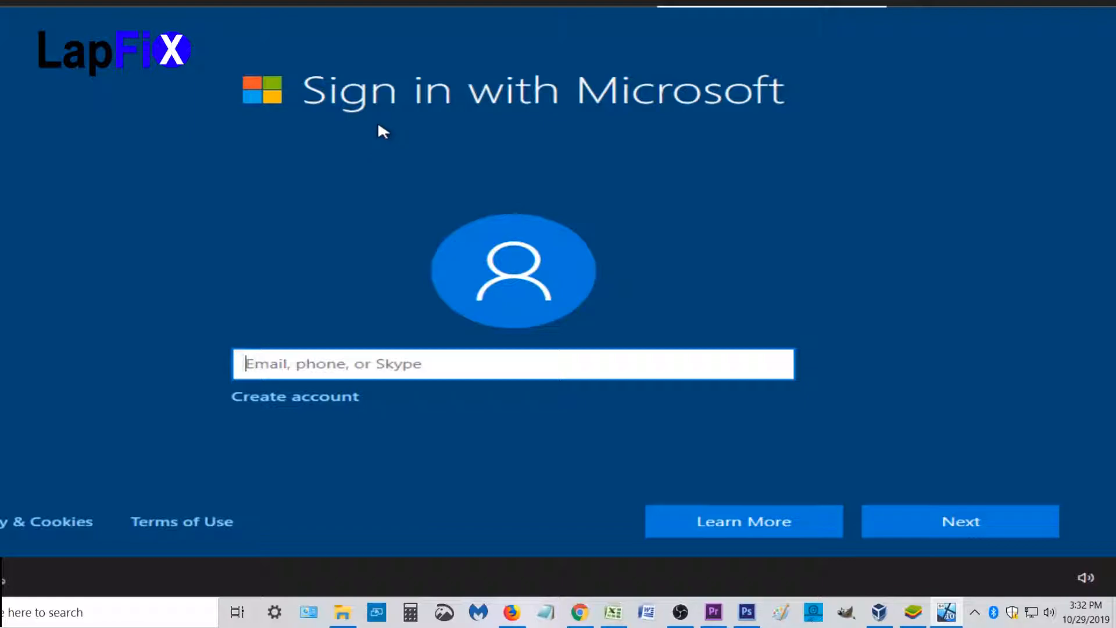
pyautogui.moveTo(587, 217)
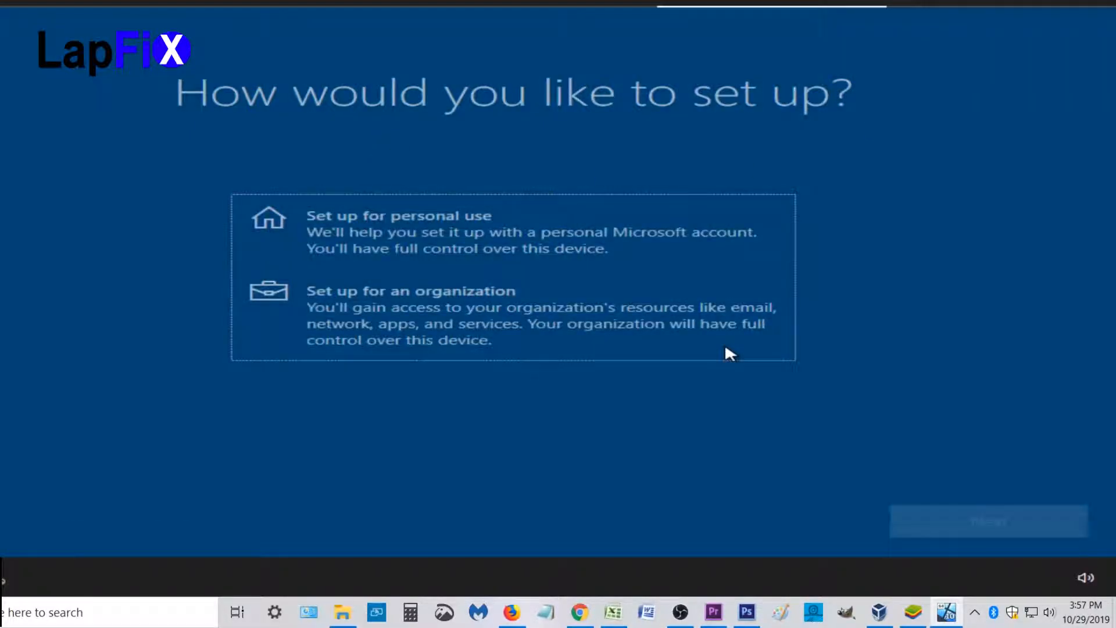
pyautogui.moveTo(474, 256)
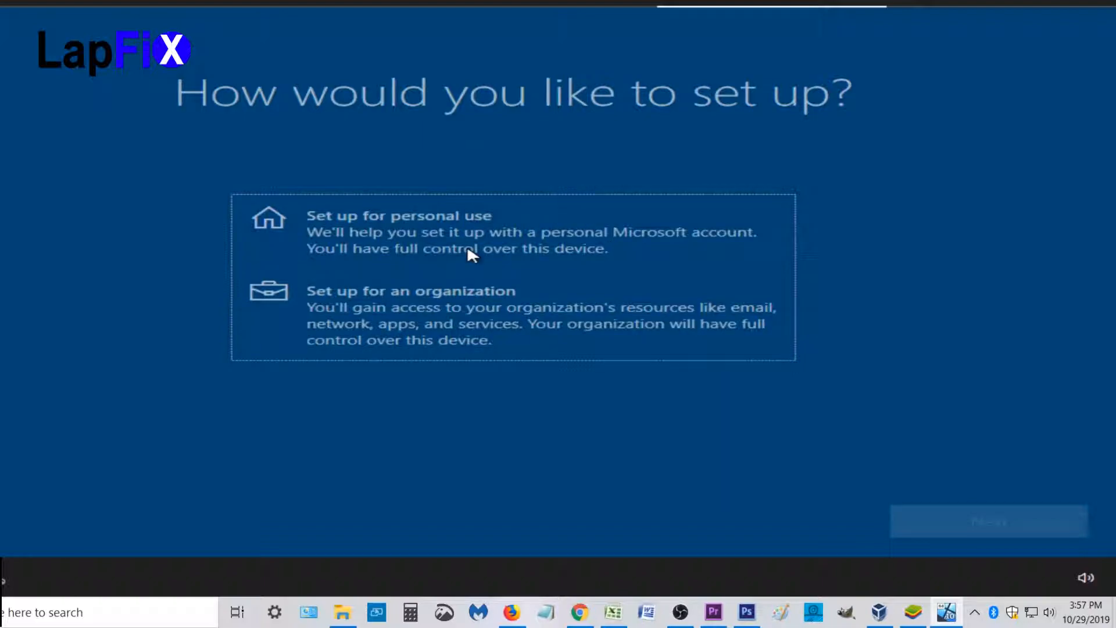
# - Choose Set up for personal use and continue to the Microsoft sign-in page
pyautogui.click(470, 232)
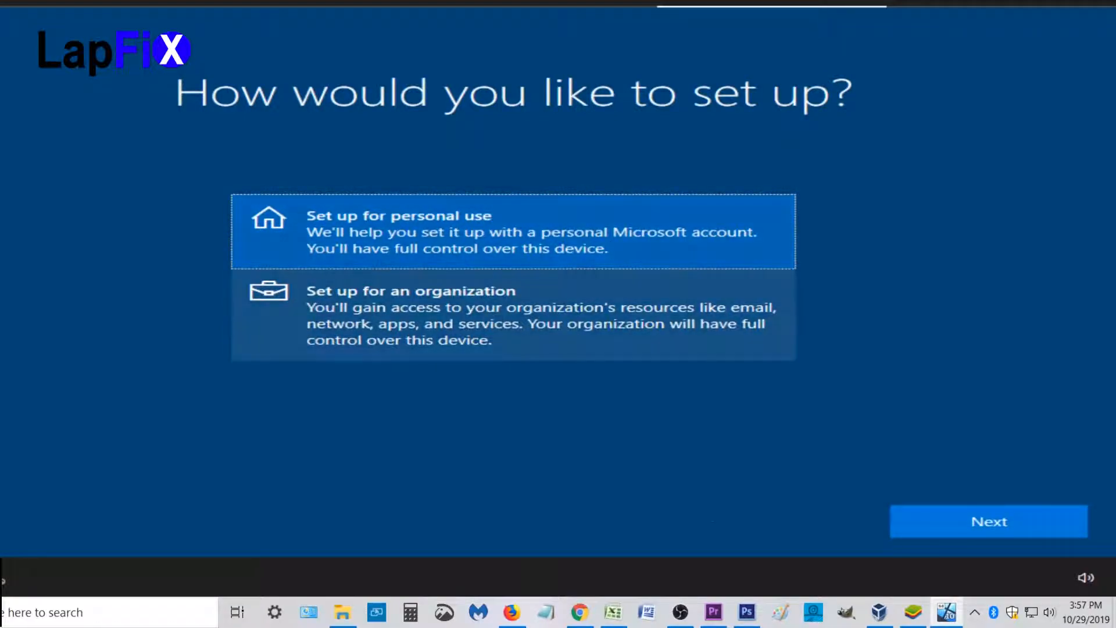
pyautogui.click(988, 521)
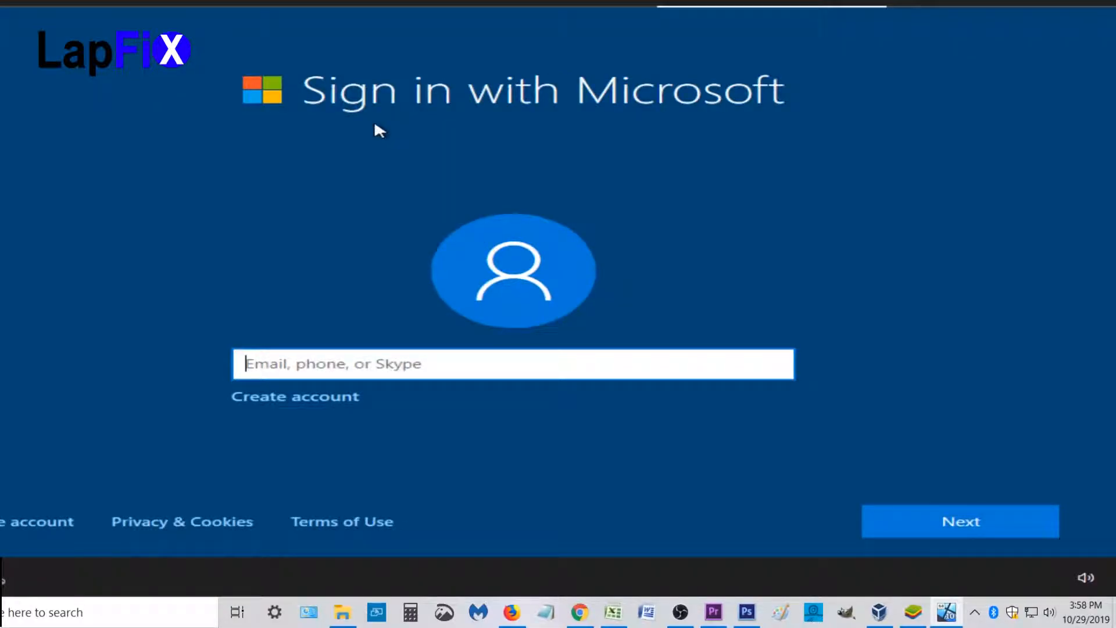
pyautogui.moveTo(395, 271)
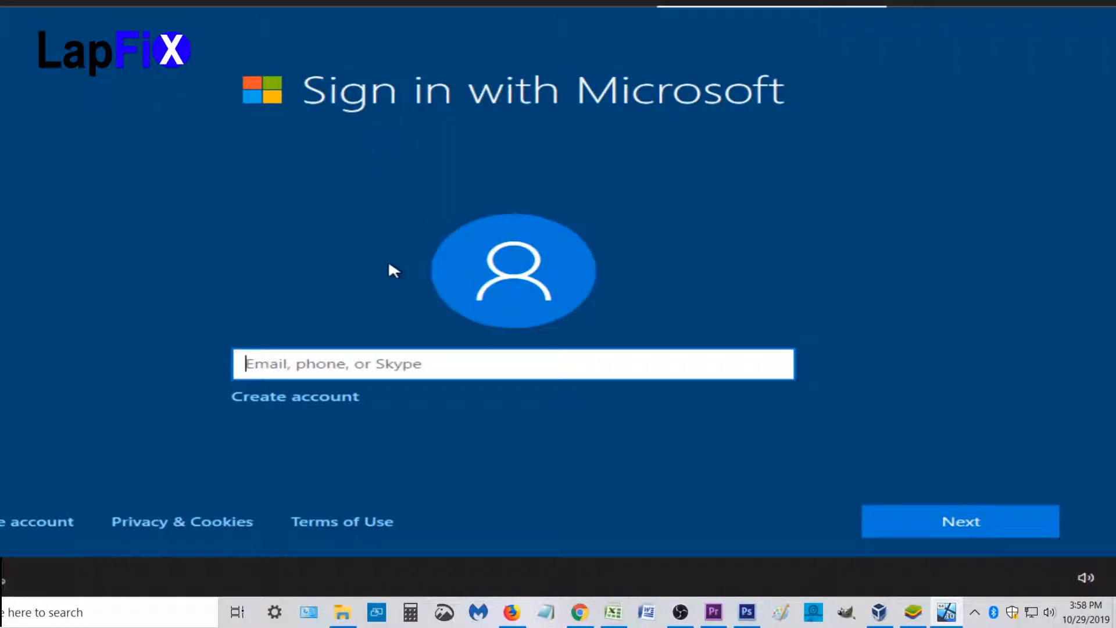
pyautogui.moveTo(40, 521)
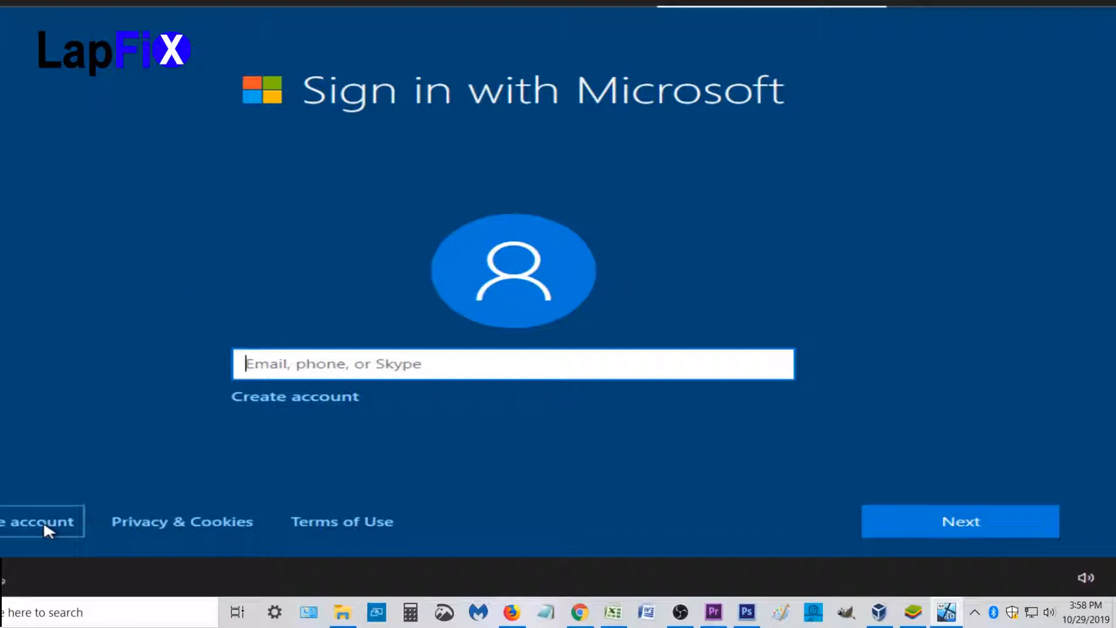
pyautogui.moveTo(10, 541)
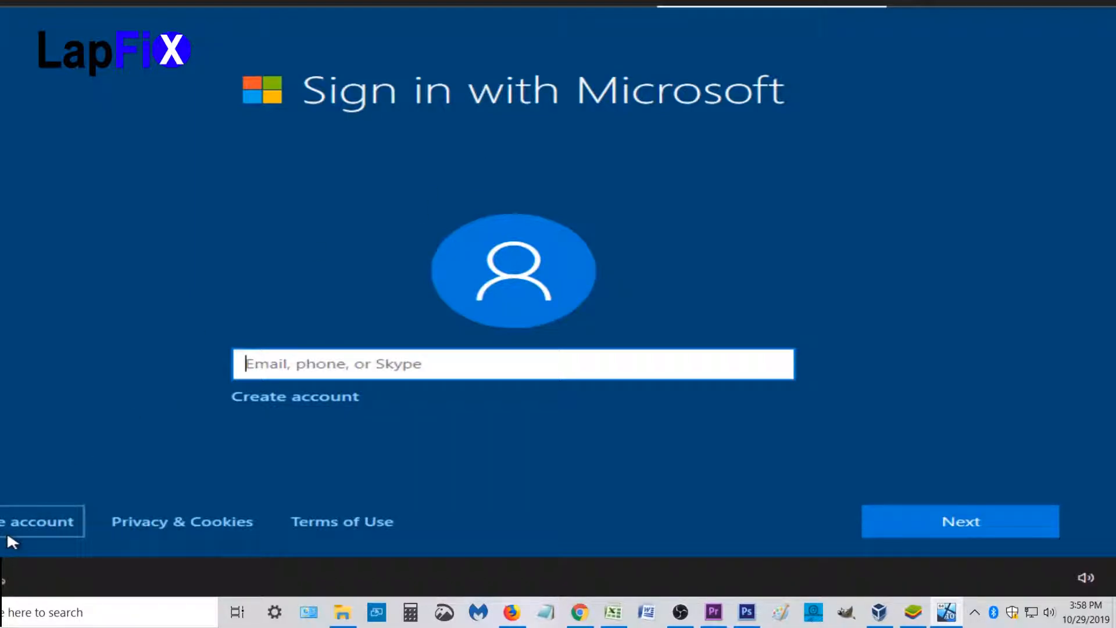
pyautogui.moveTo(503, 173)
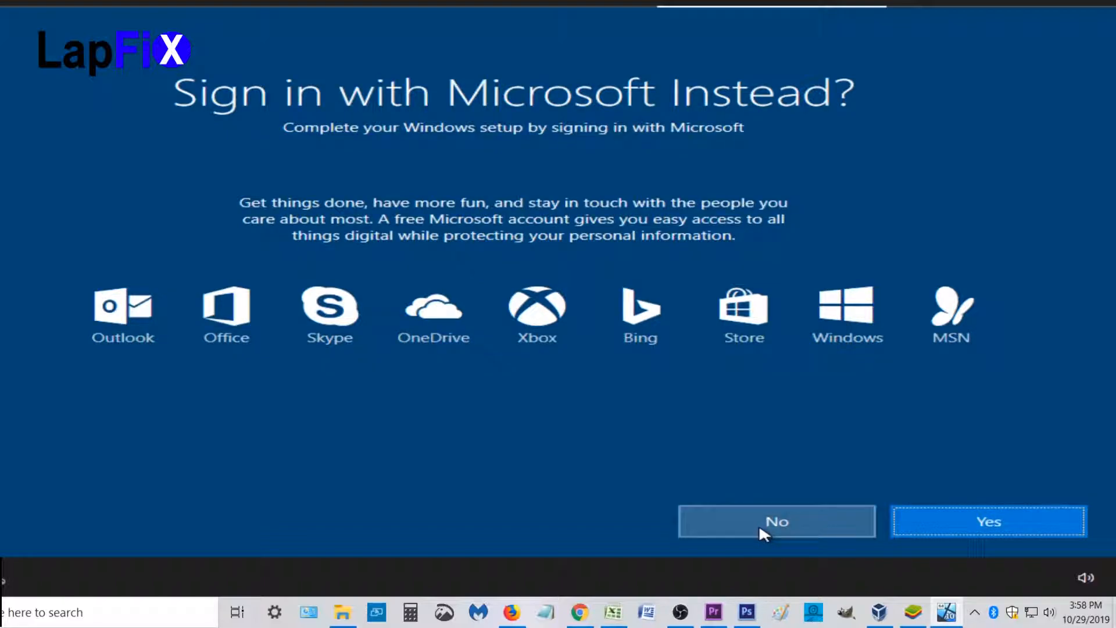
# - Decline the Microsoft account prompt with No to reach the local account name screen
pyautogui.click(776, 521)
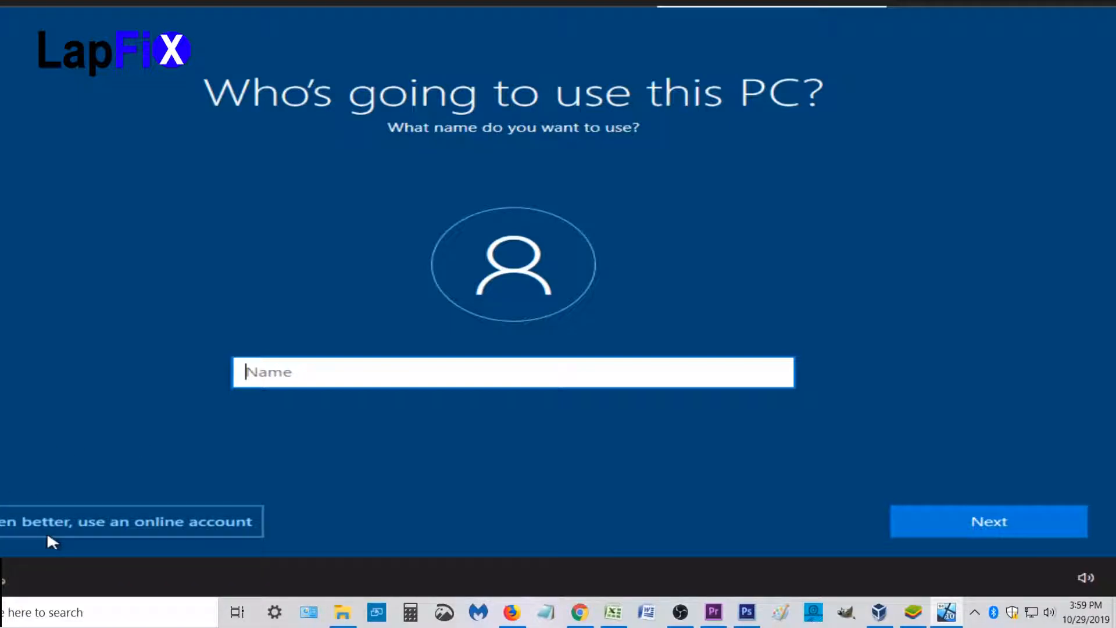
pyautogui.moveTo(44, 480)
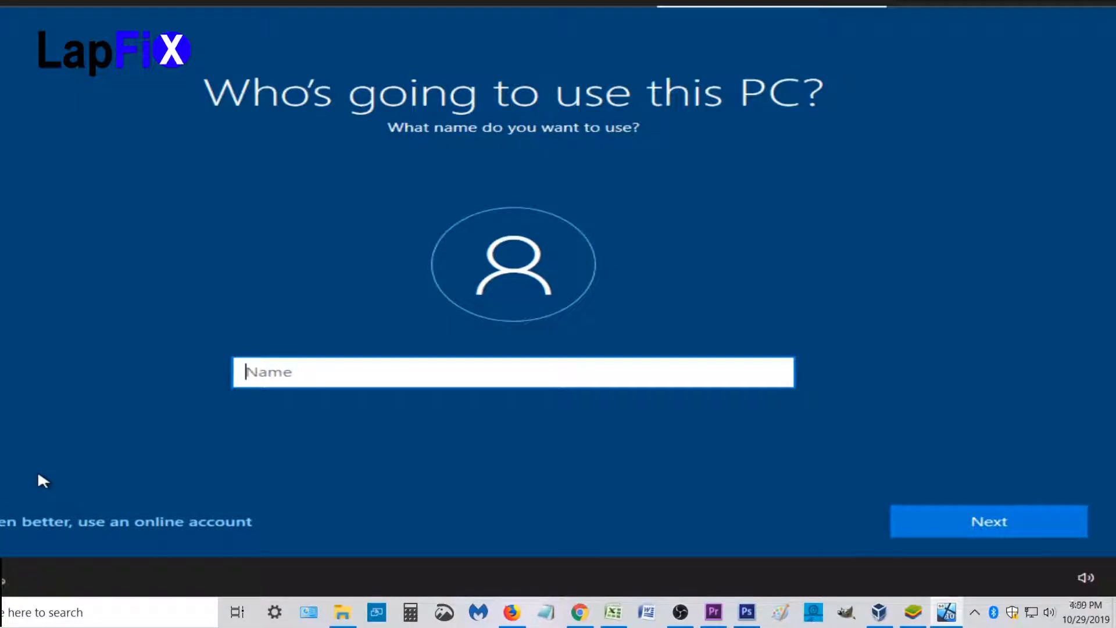